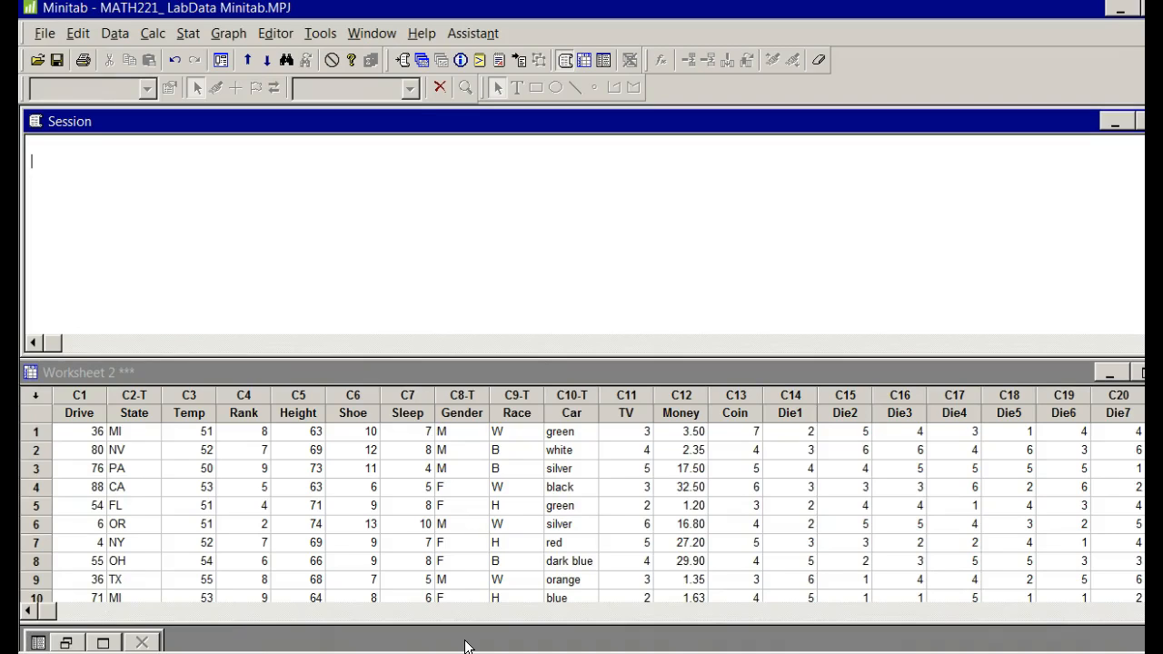
pyautogui.moveTo(531, 607)
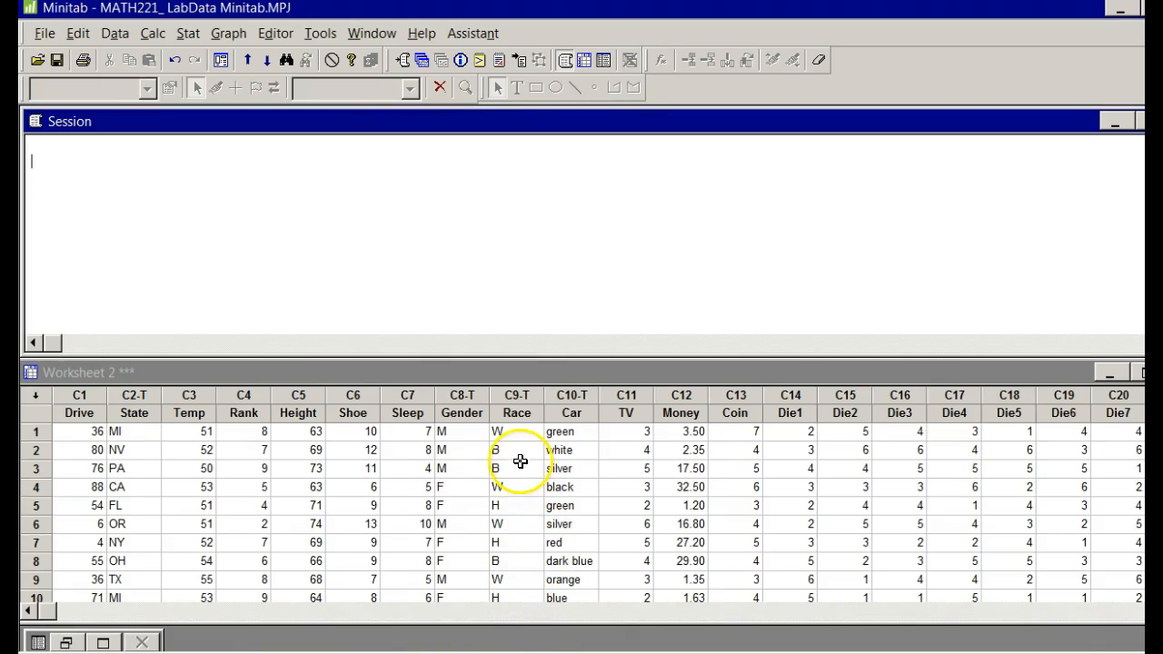
pyautogui.moveTo(255, 87)
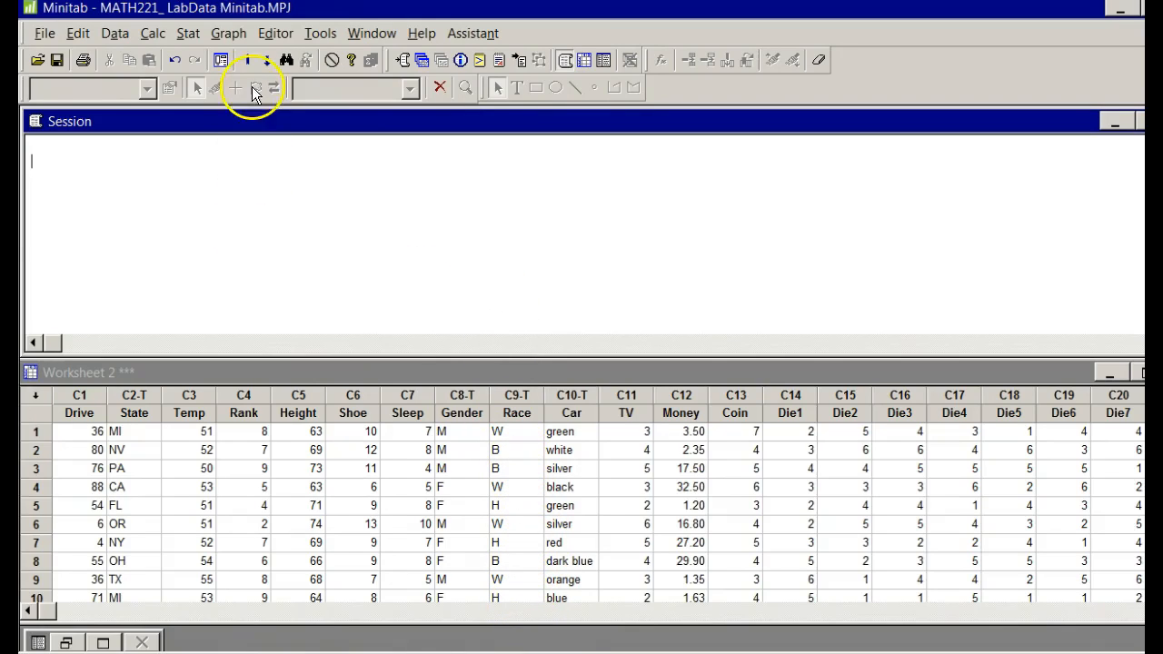
# Step: Show the list of available graph types from the Graph menu
pyautogui.click(225, 32)
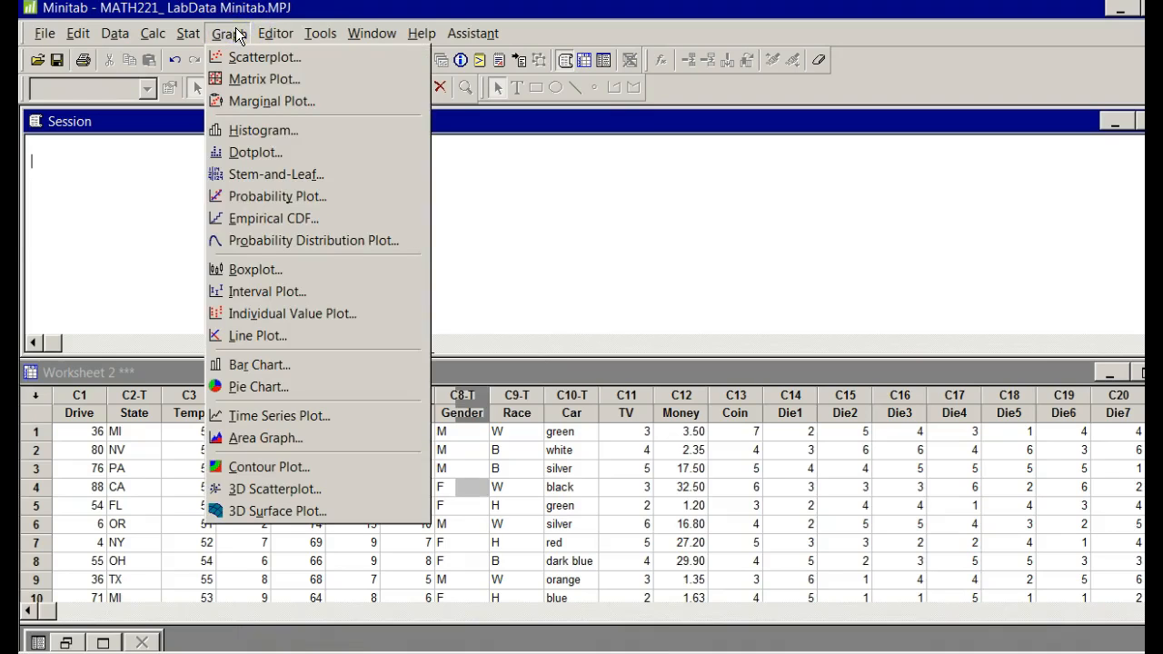
# Step: Start a Histogram and choose the Simple style
pyautogui.click(262, 131)
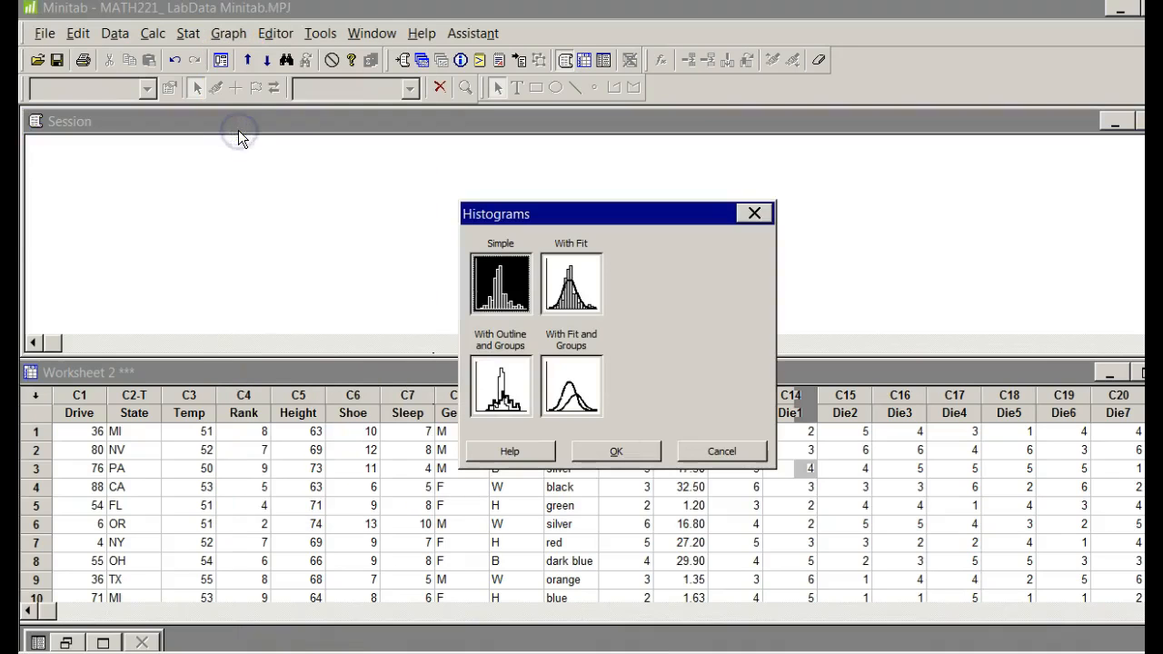
pyautogui.moveTo(536, 476)
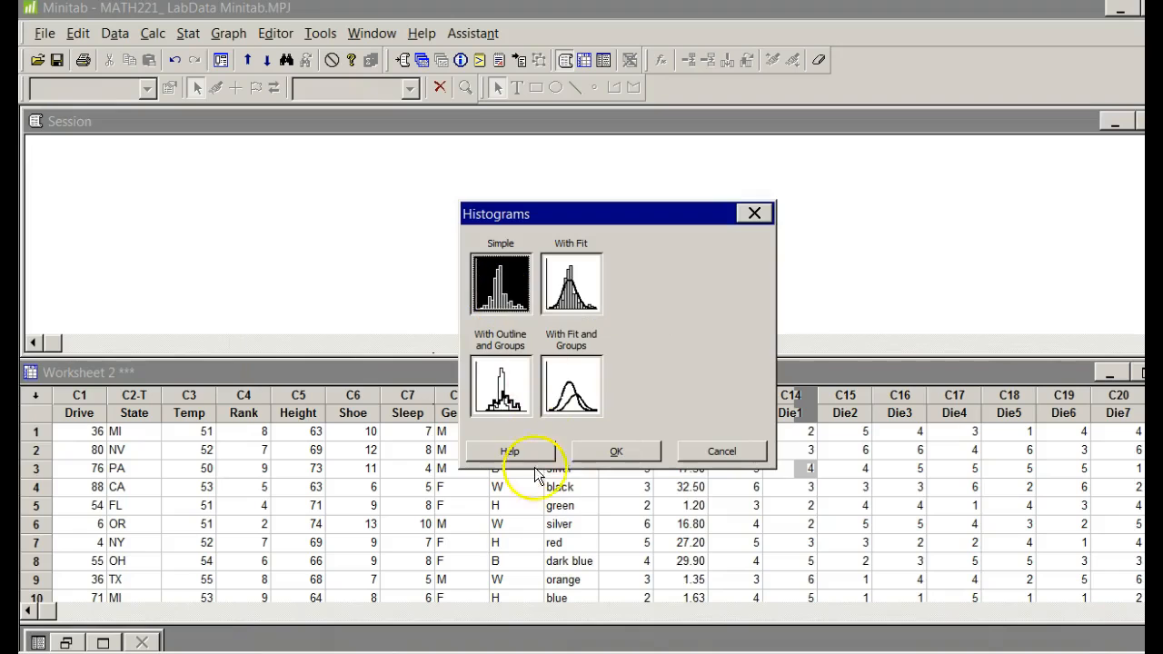
pyautogui.click(614, 450)
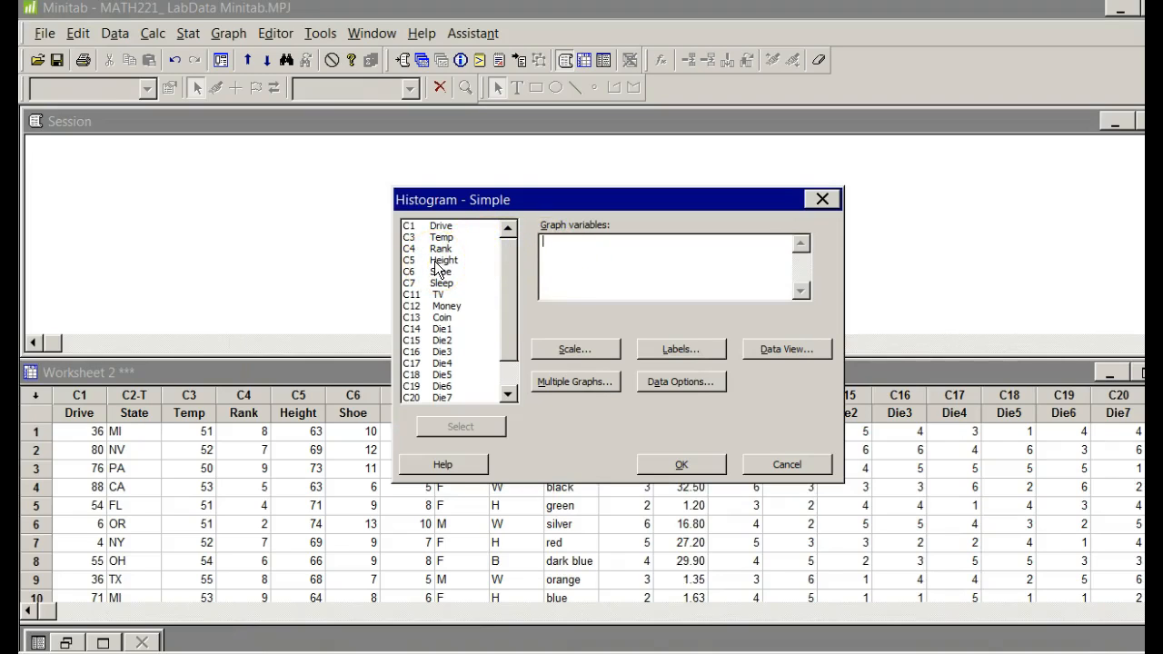
# Step: Graph the Height column (C5) and enter the title Brent's Histogram on Height
pyautogui.doubleClick(444, 260)
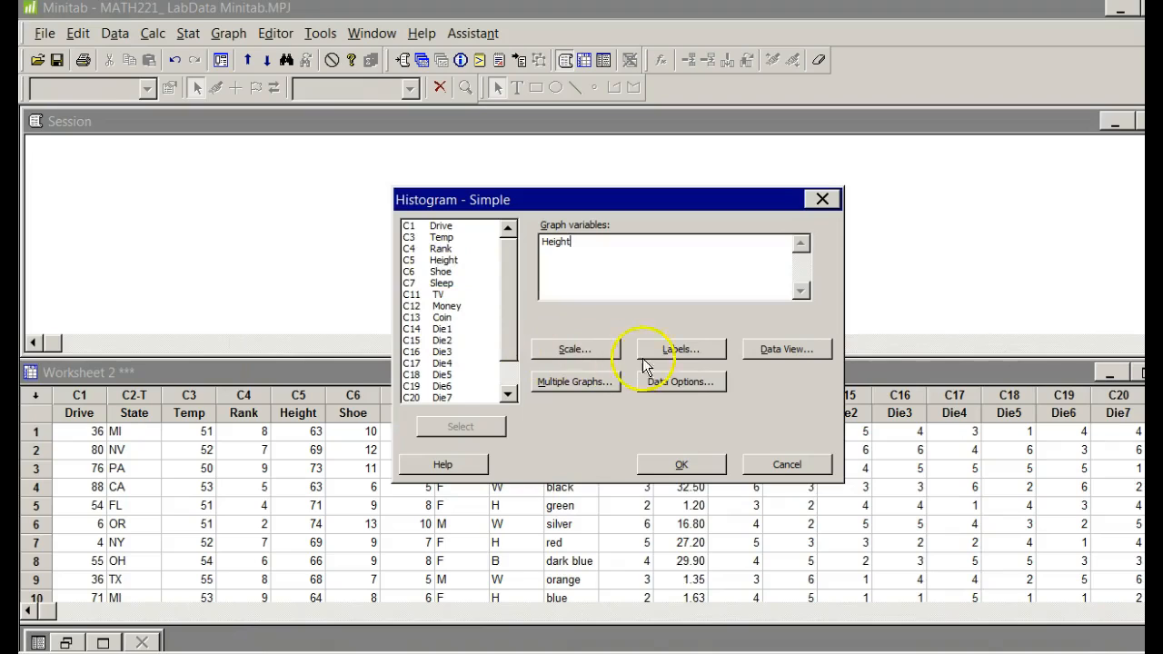
pyautogui.click(679, 349)
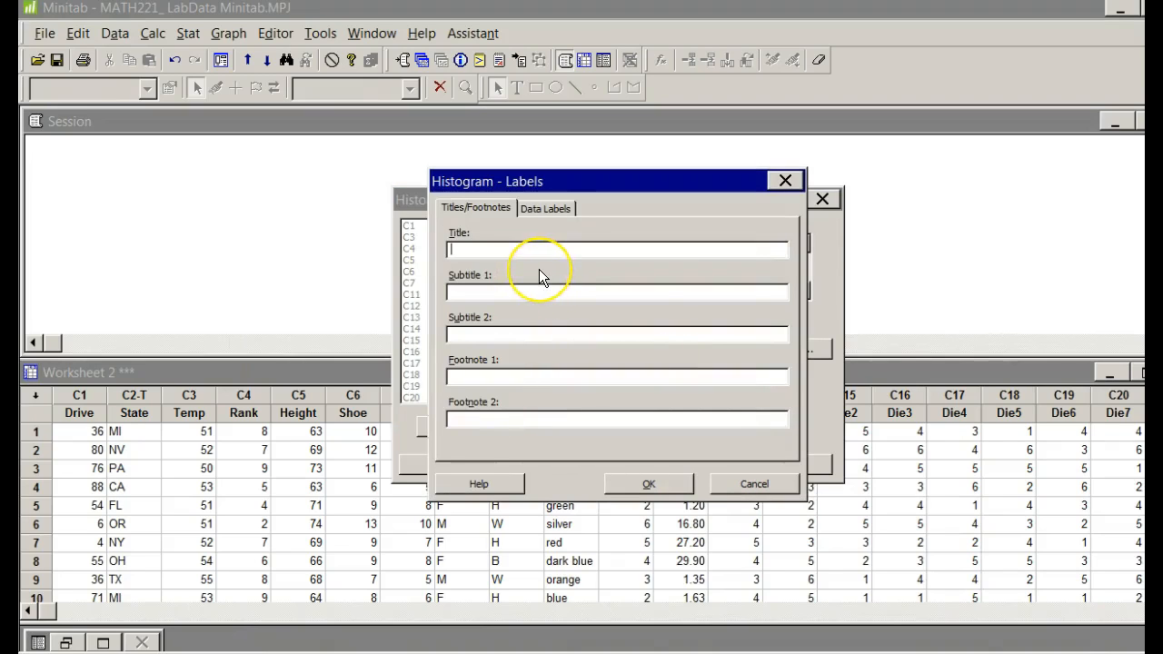
pyautogui.write("Brent's Histogram on")
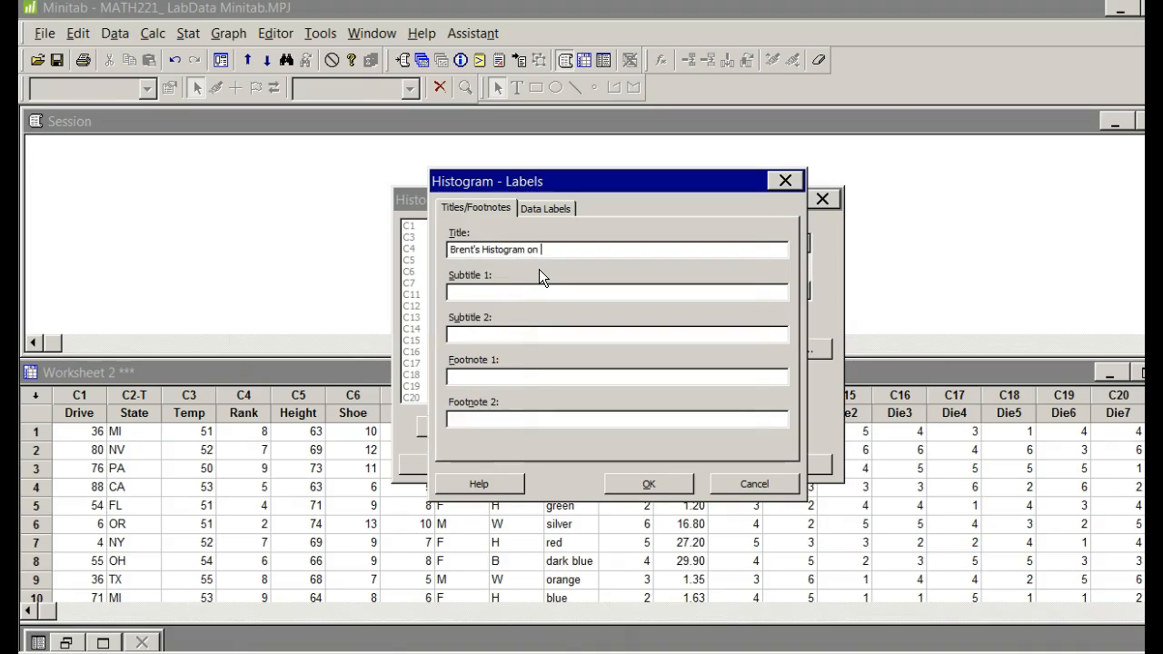
pyautogui.write('Height')
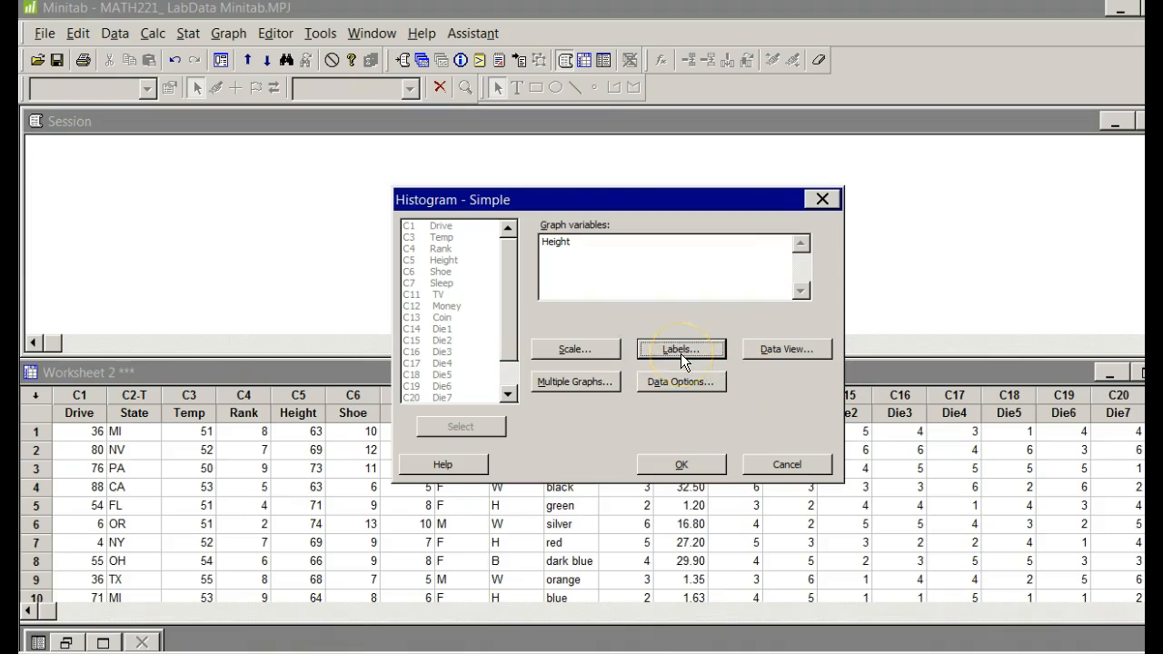
pyautogui.click(679, 382)
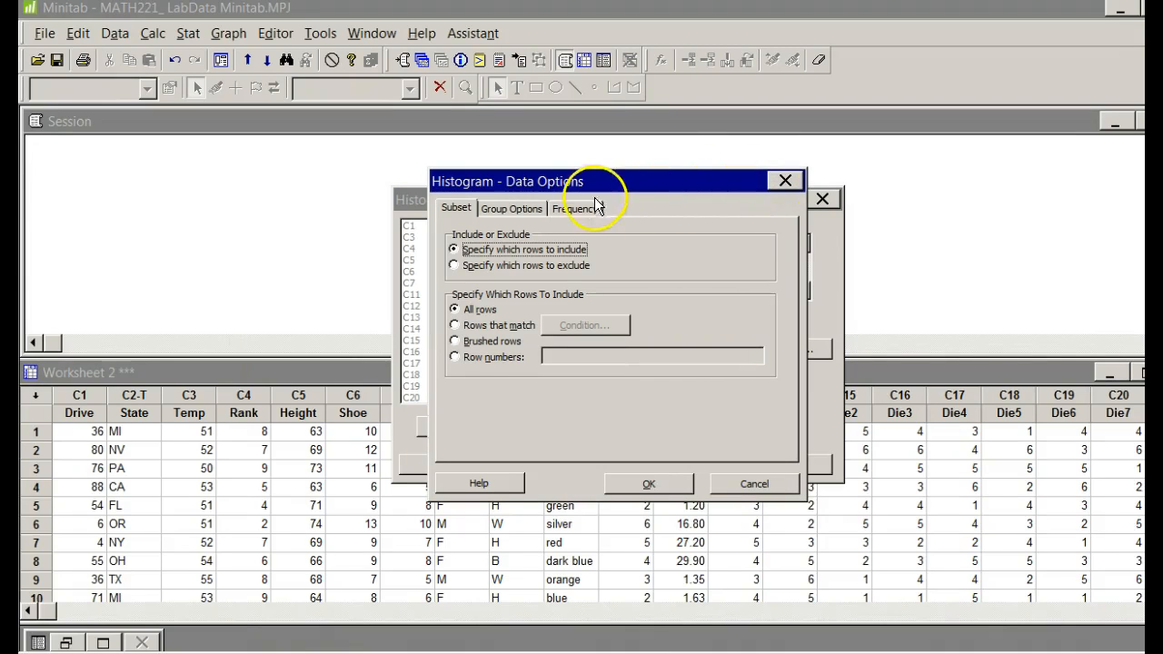
pyautogui.click(574, 207)
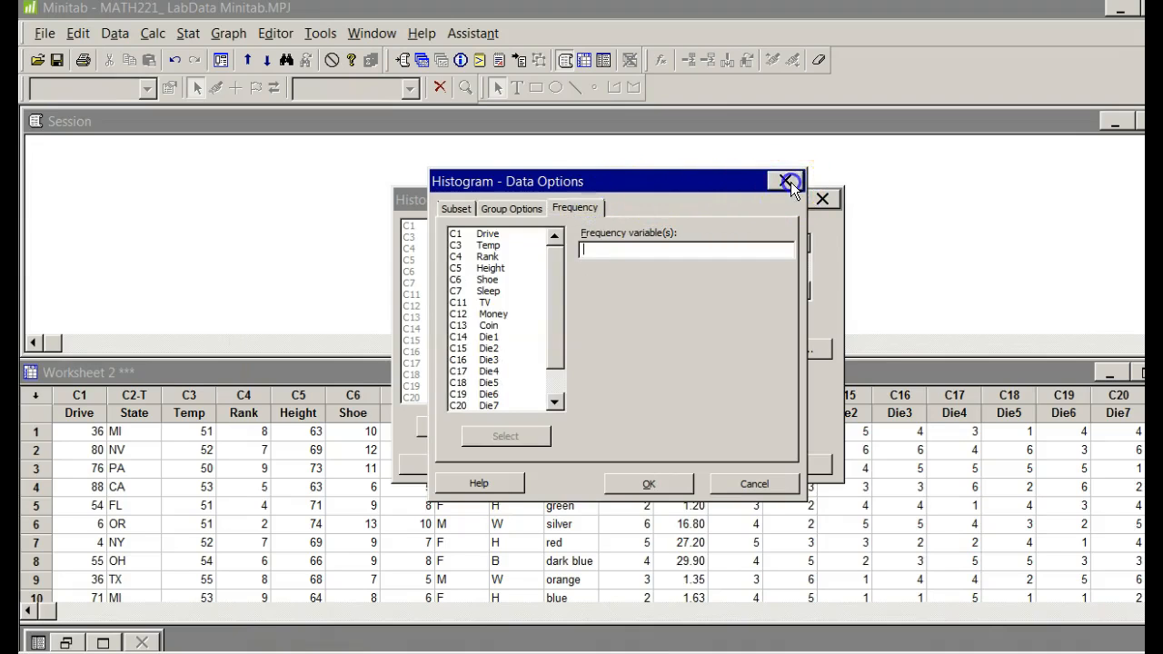
pyautogui.click(789, 182)
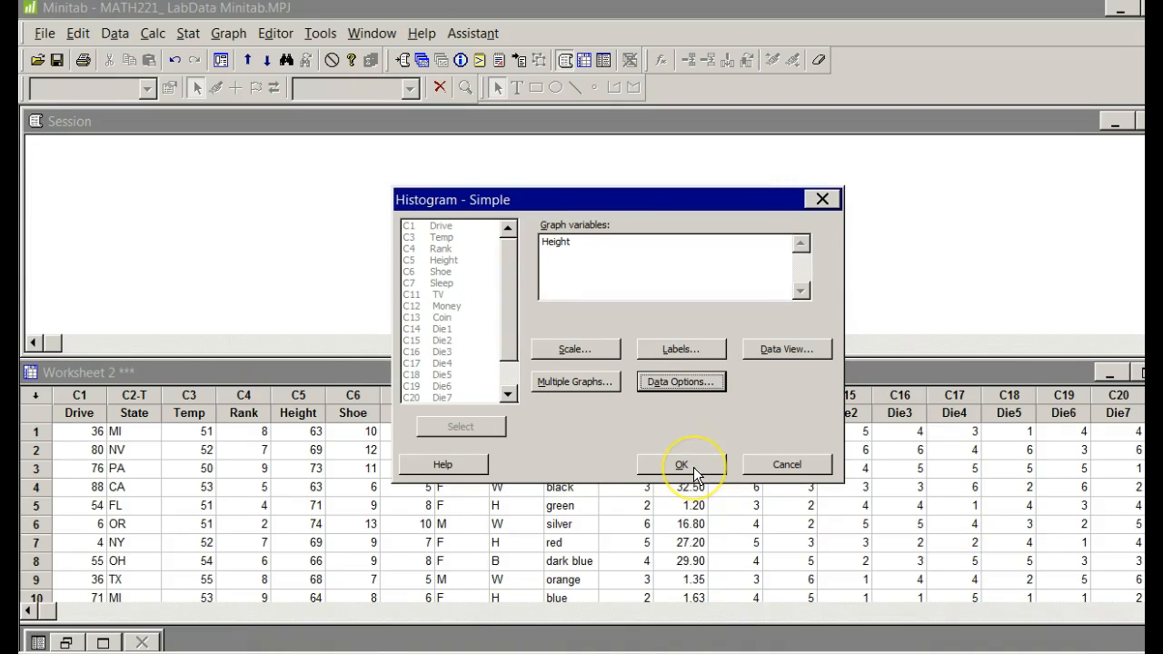
# Step: Create the titled Height histogram and enlarge its graph window
pyautogui.click(681, 465)
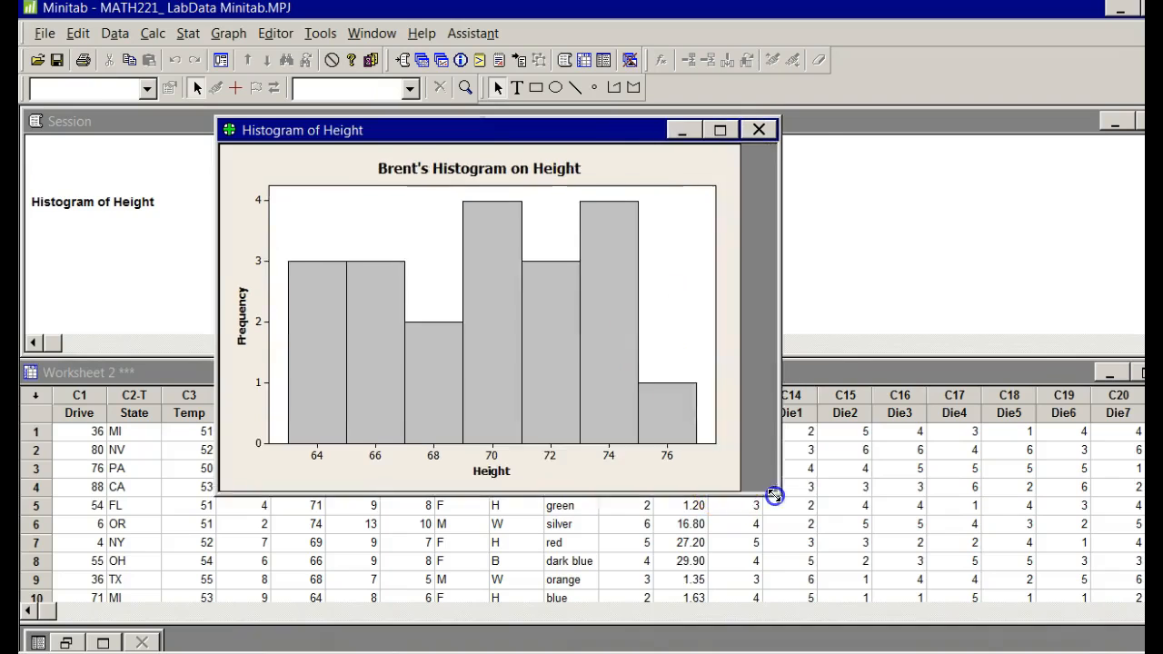
pyautogui.moveTo(773, 494); pyautogui.dragTo(863, 523)
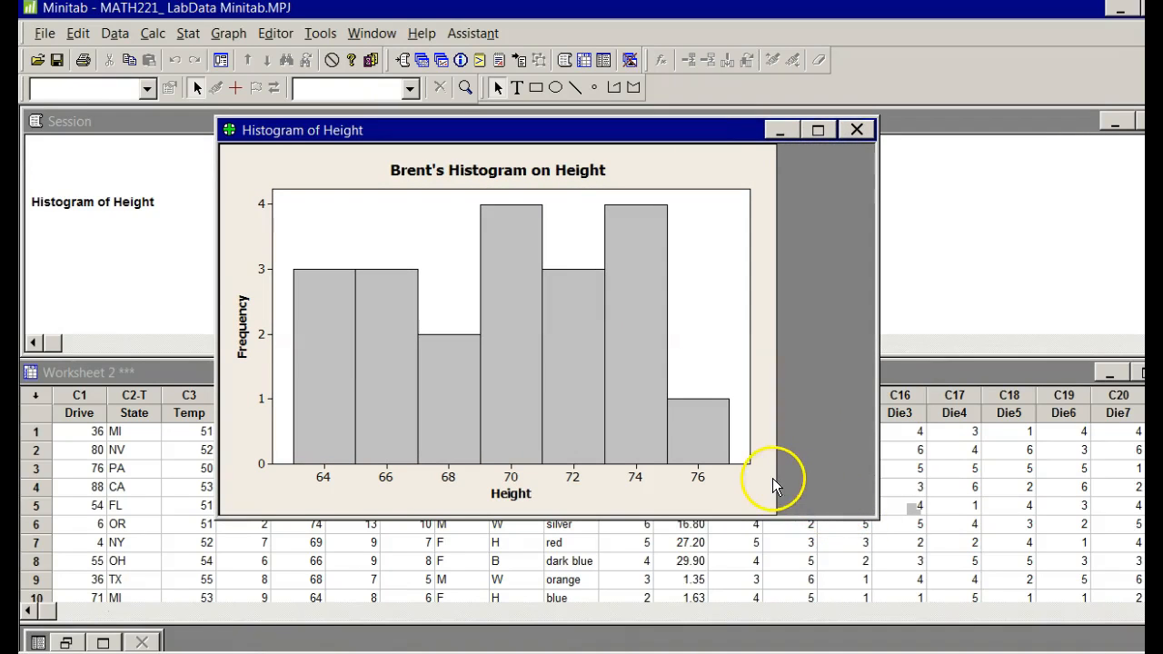
pyautogui.moveTo(678, 167)
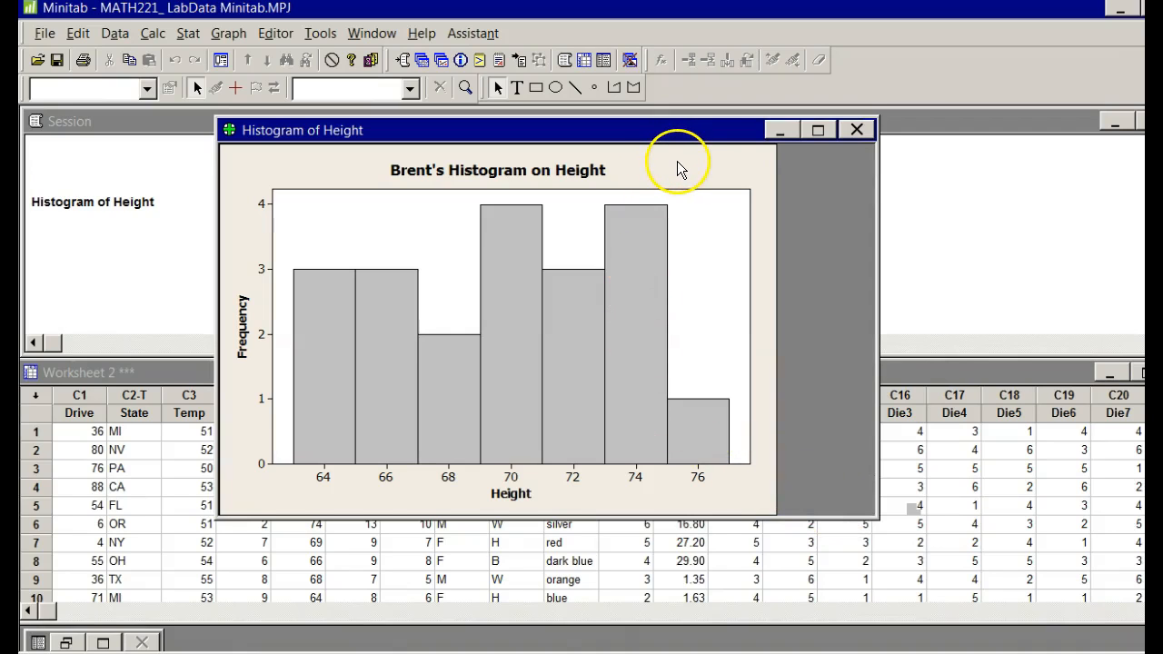
# Step: Copy the Height histogram via its right-click shortcut menu
pyautogui.rightClick(676, 167)
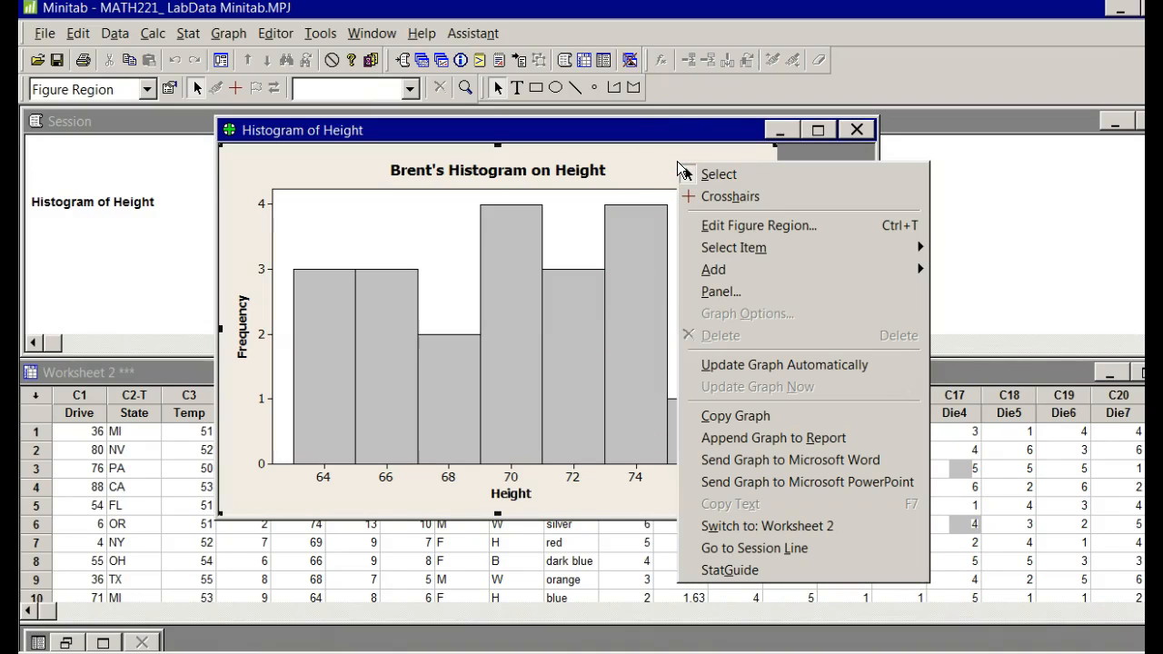
pyautogui.moveTo(734, 414)
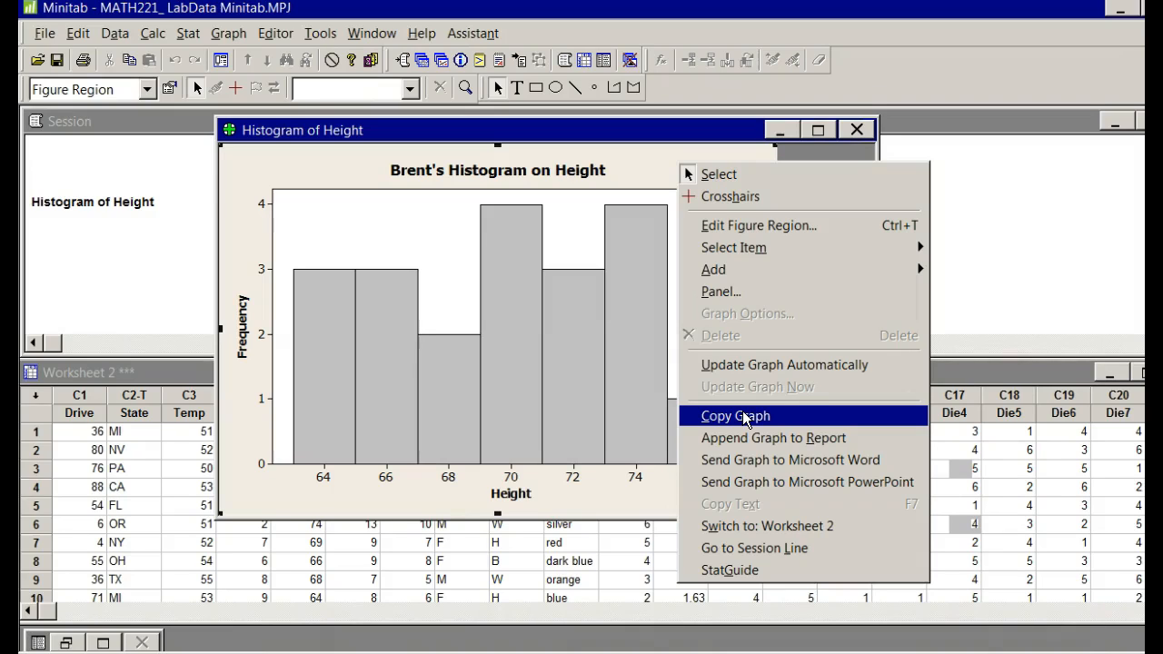
pyautogui.moveTo(622, 173)
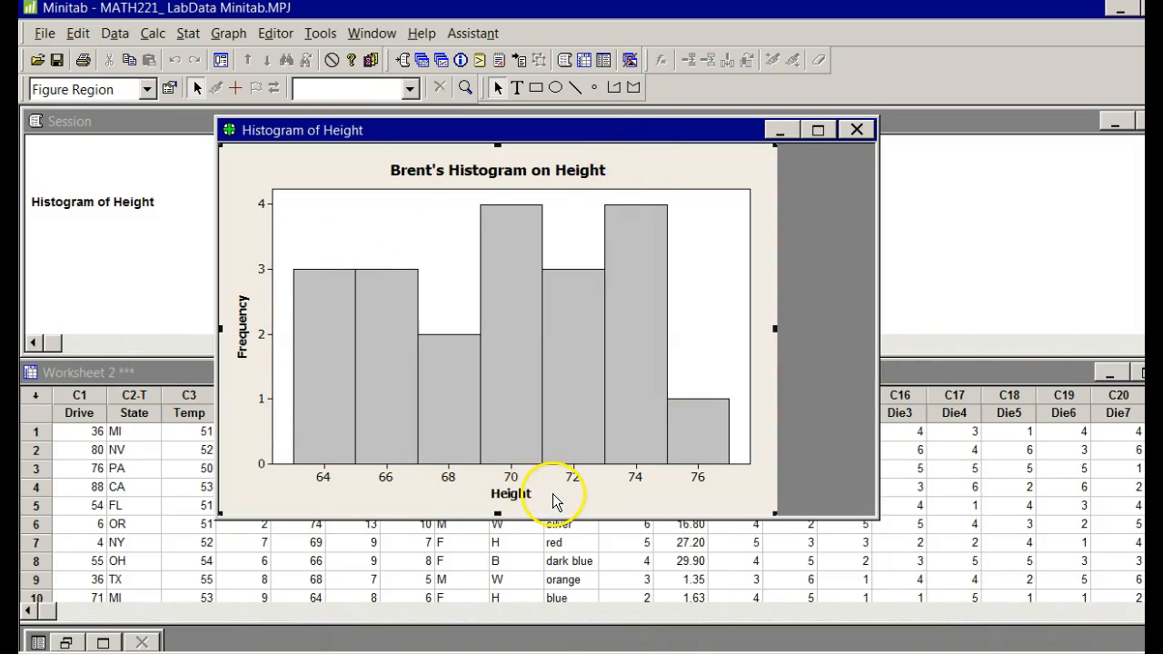
pyautogui.moveTo(380, 416)
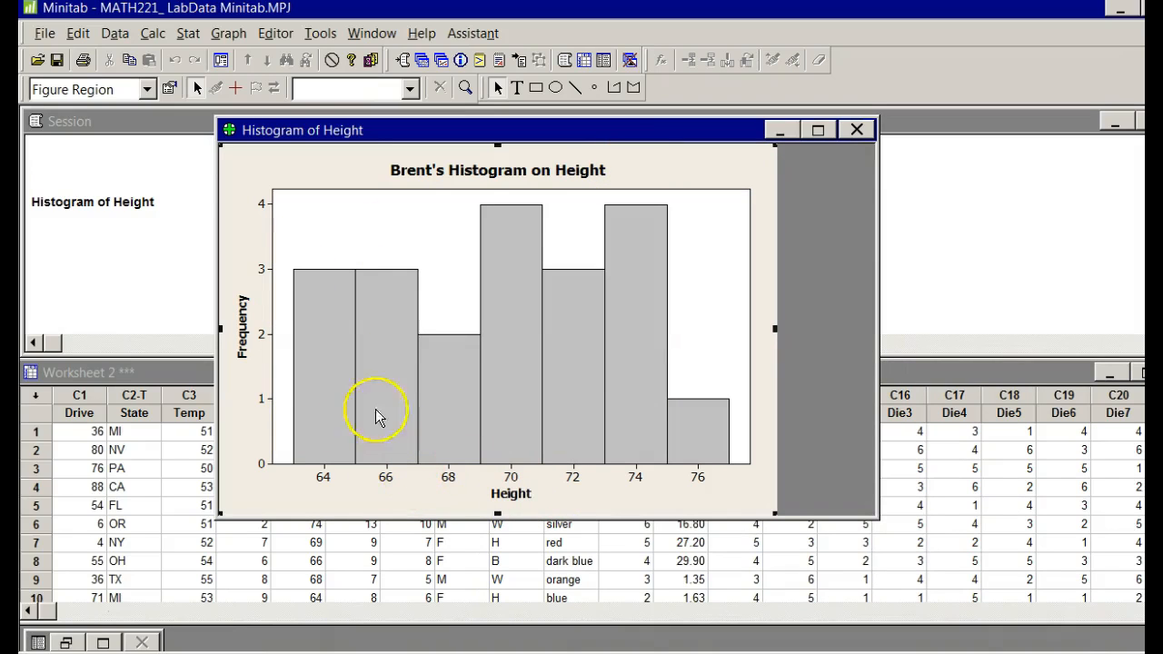
pyautogui.moveTo(312, 309)
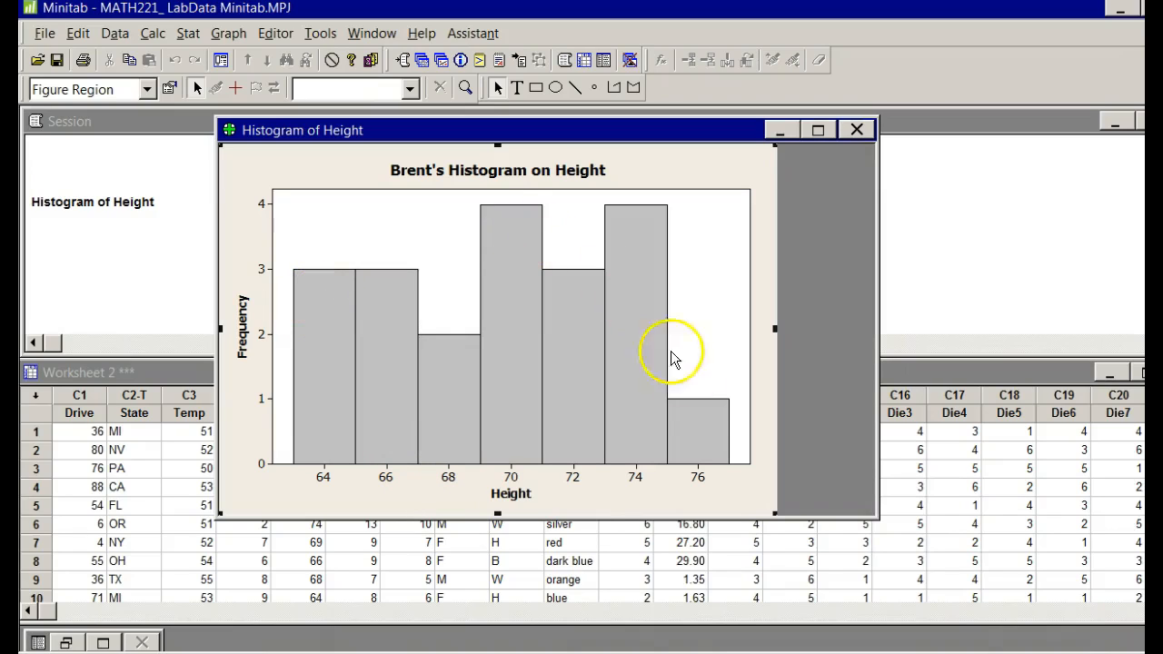
pyautogui.moveTo(603, 360)
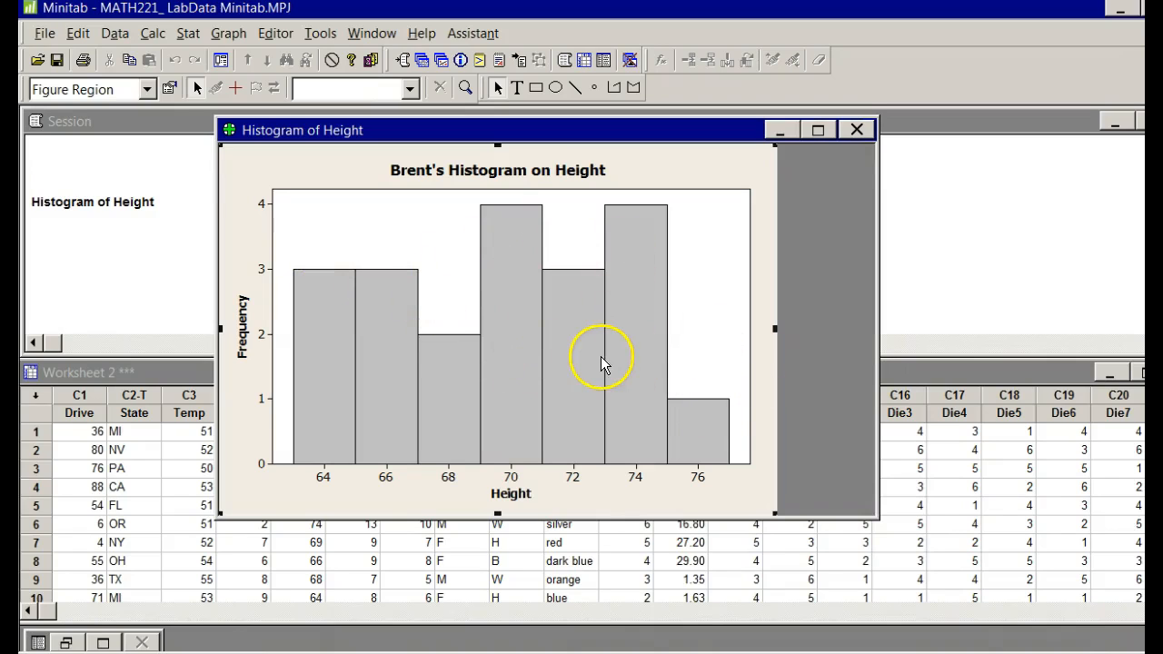
pyautogui.moveTo(599, 336)
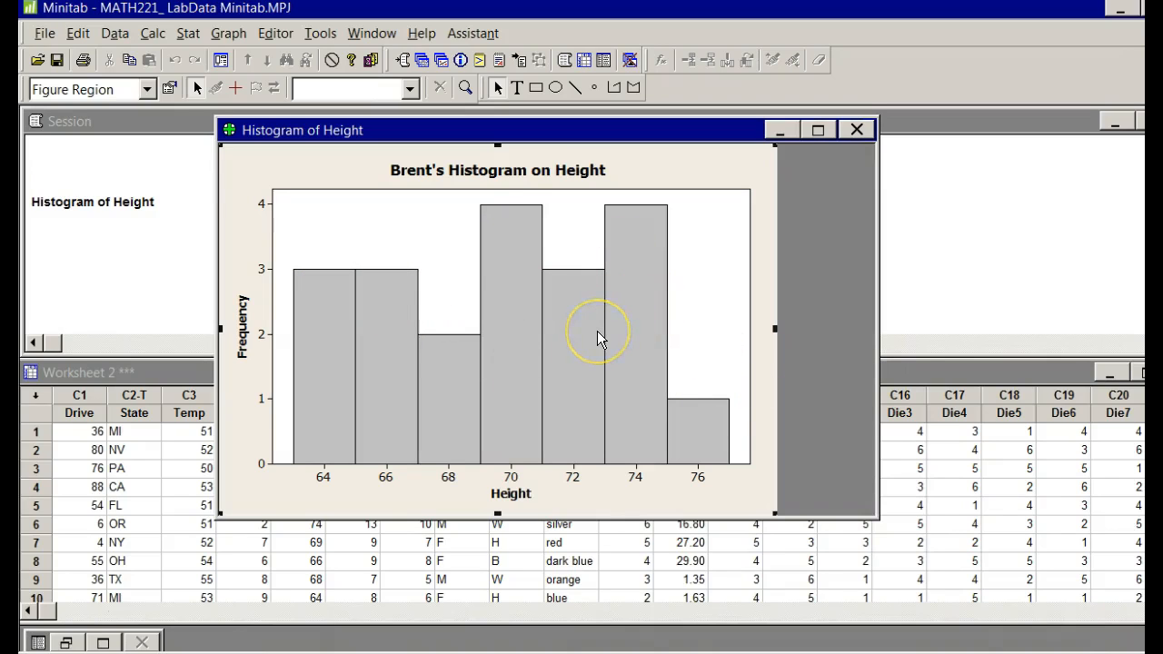